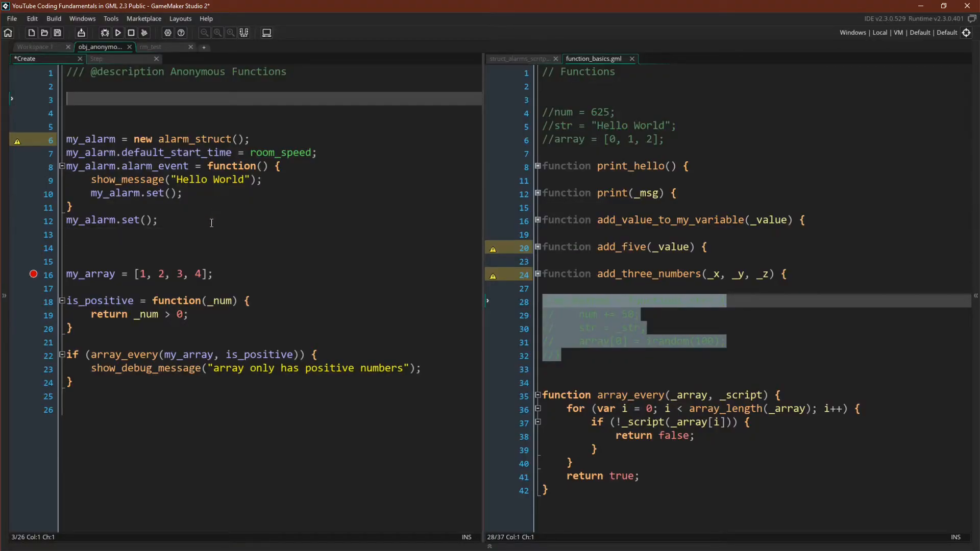
Bring up the struct_alarms_script in the right-hand pane next to the Create event
click(518, 59)
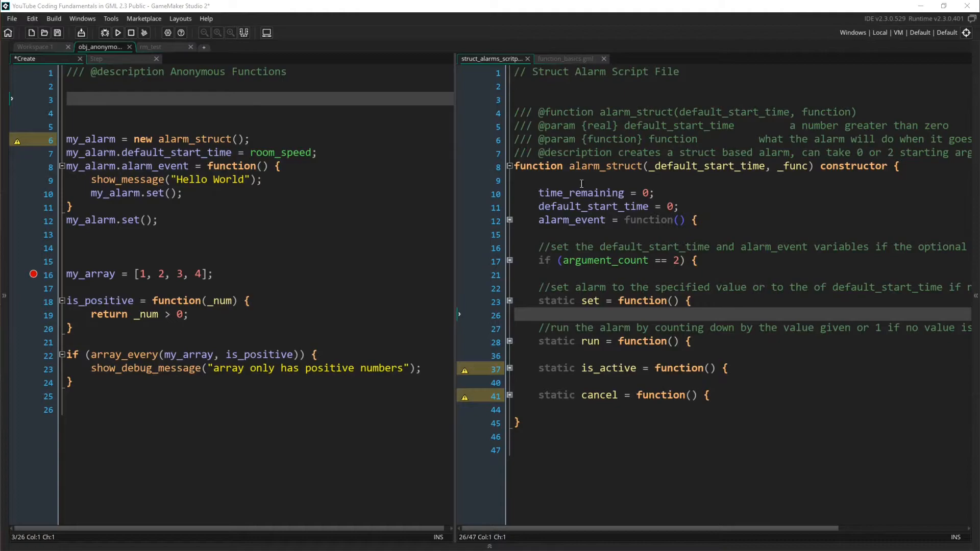
mouse_move(607, 204)
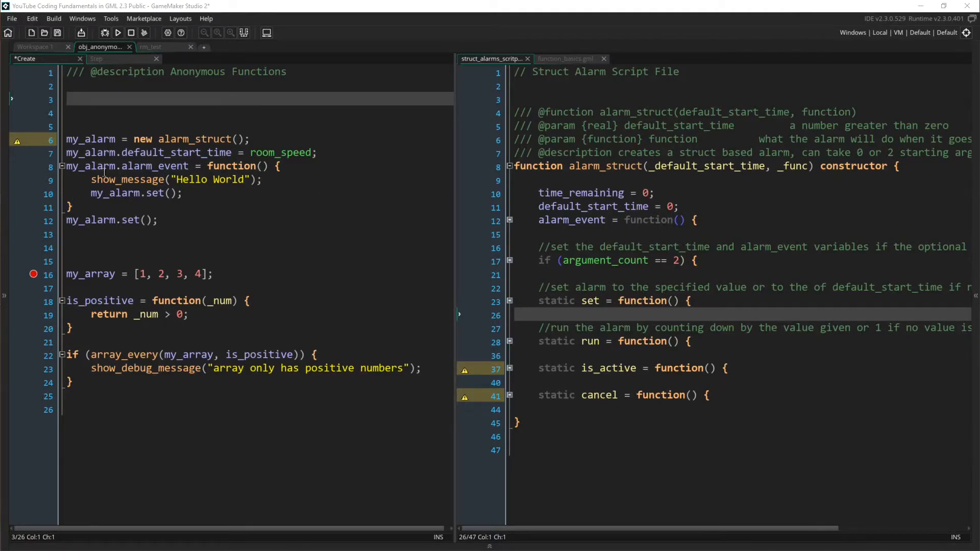
Reveal the constructor's argument_count check assigning default_start_time and alarm_event
click(97, 58)
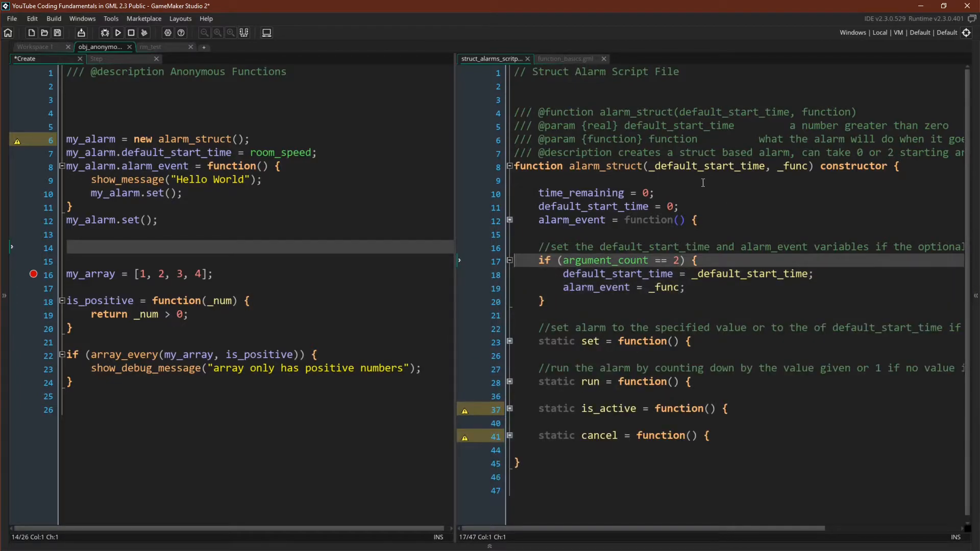
mouse_move(802, 152)
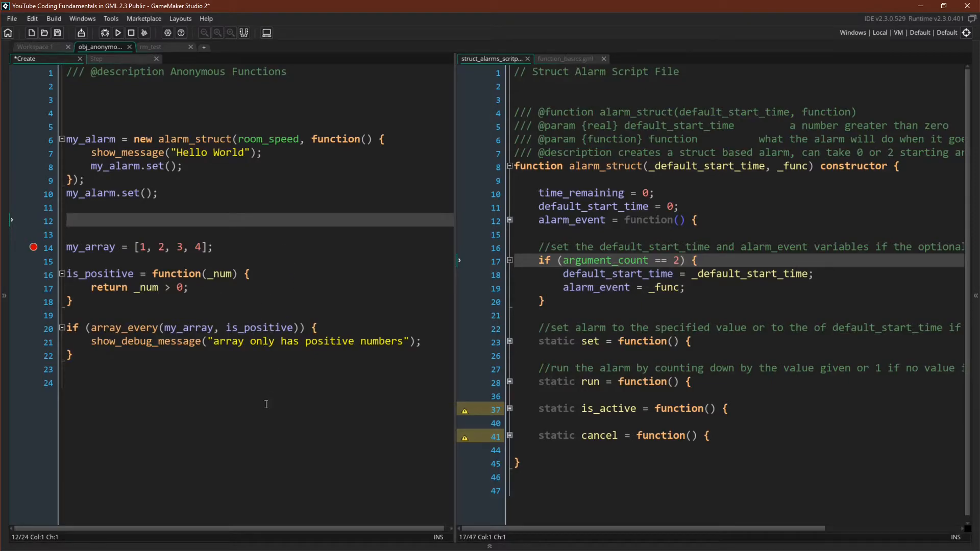
Bring up function_basics.gml in the right pane and select a line inside array_every
click(565, 59)
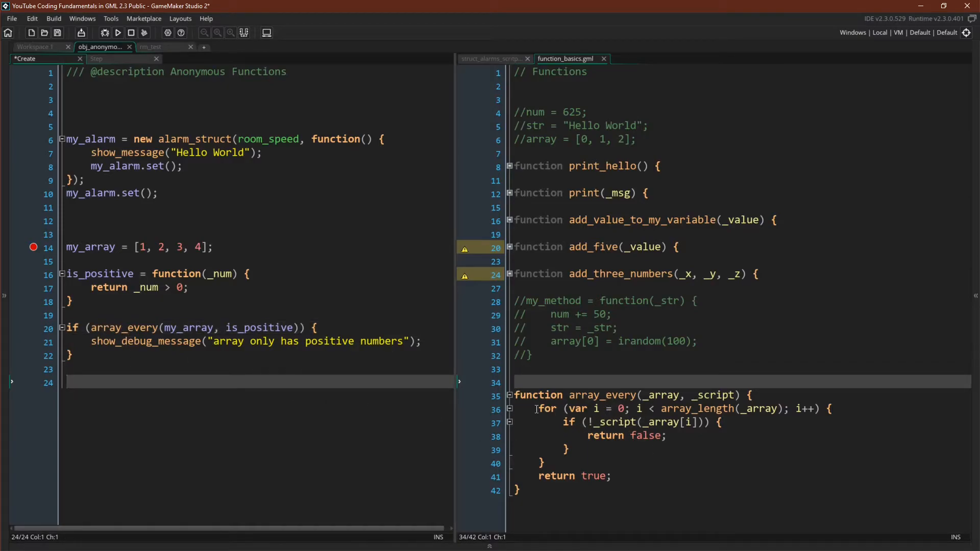
triple_click(681, 409)
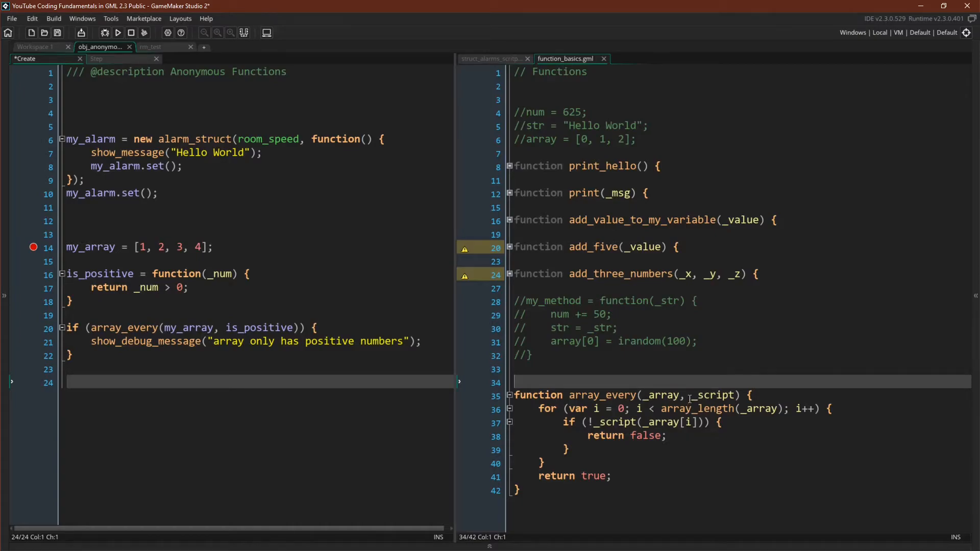
Inline the positive-number check as array_every's anonymous second argument, dropping is_positive
click(687, 408)
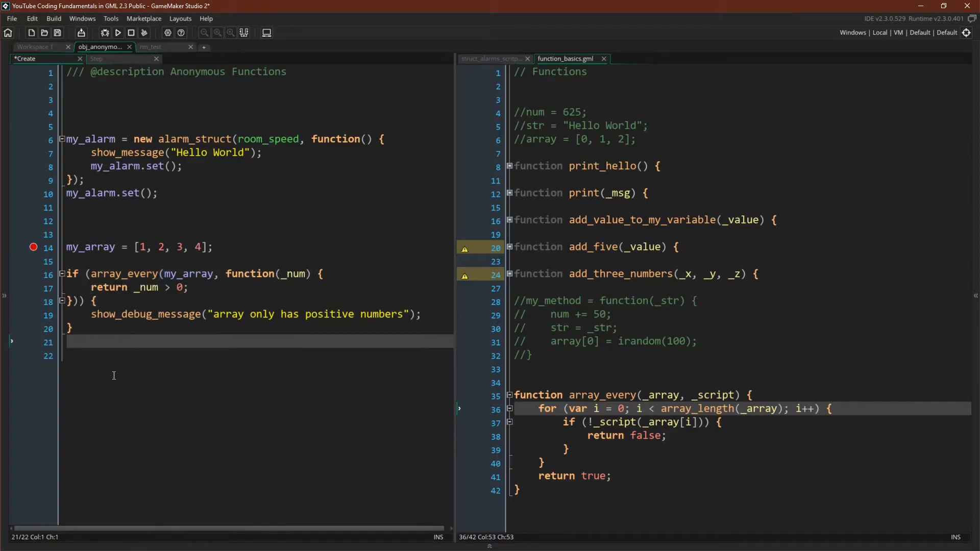
mouse_move(67, 363)
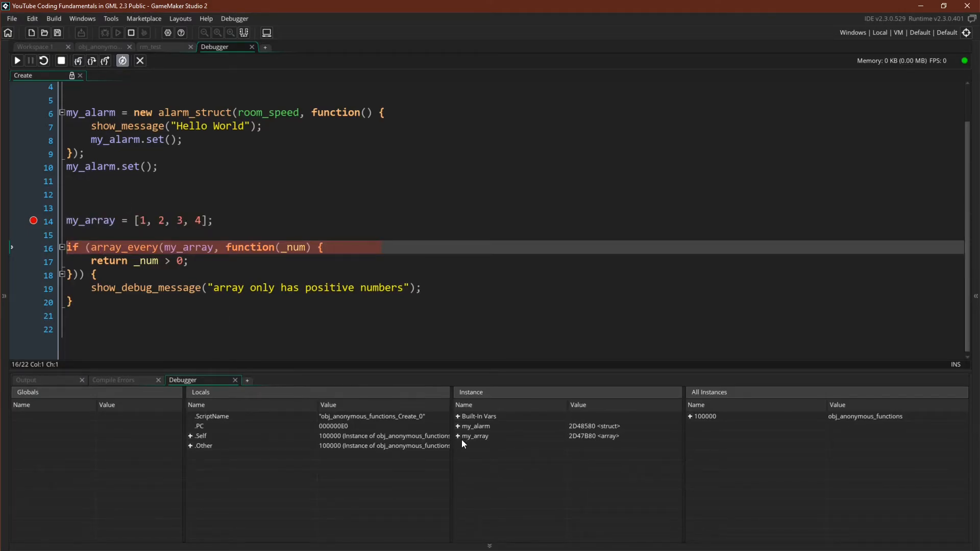
mouse_move(111, 247)
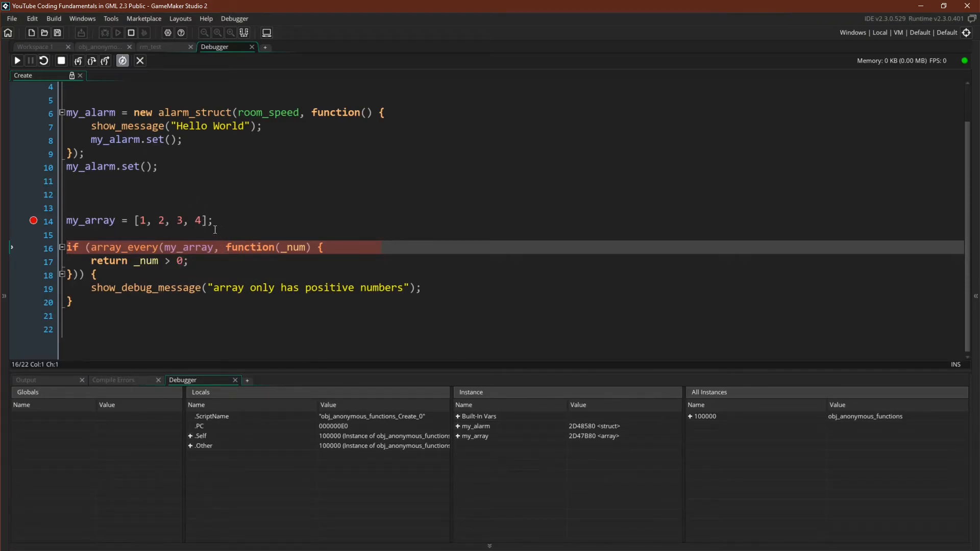
Step into array_every and down into the anonymous positive-number check for the first element
click(78, 60)
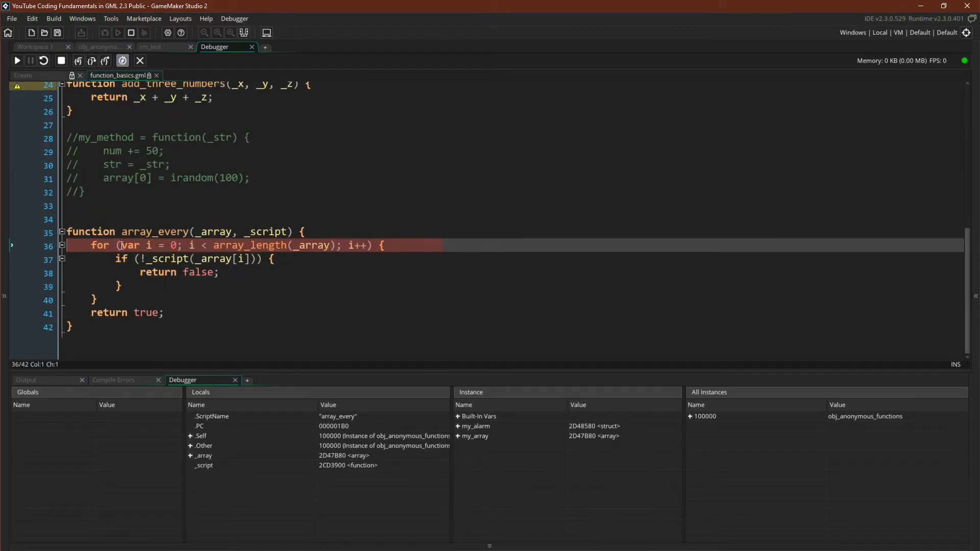
click(91, 60)
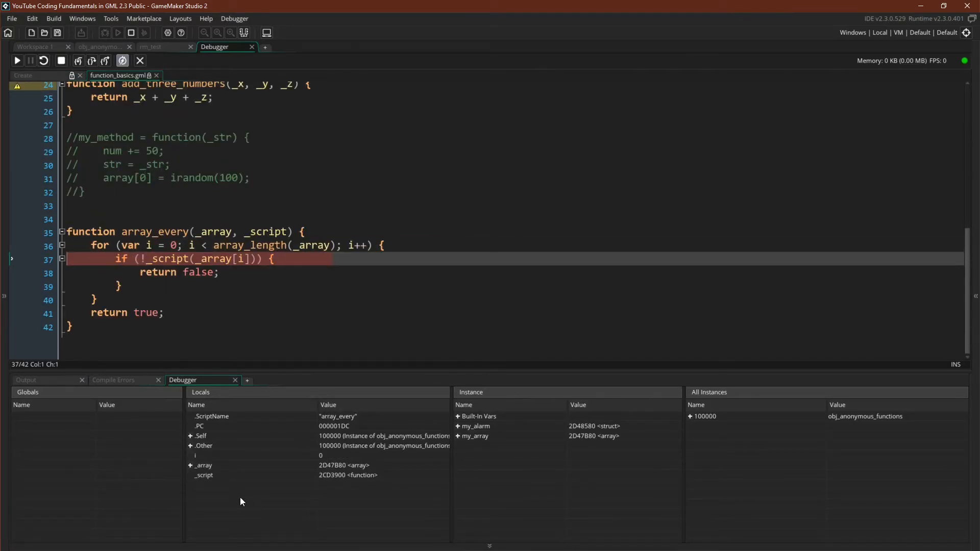
mouse_move(392, 472)
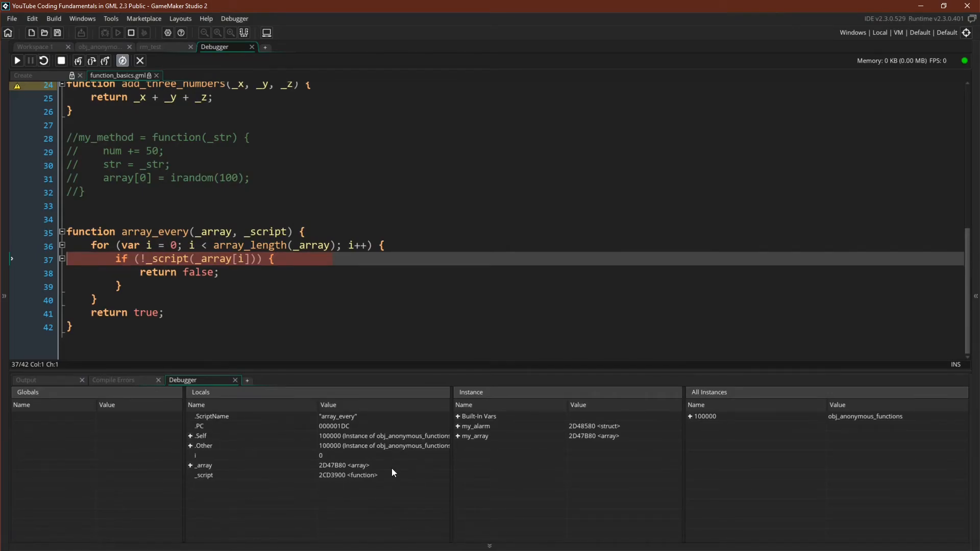
mouse_move(296, 415)
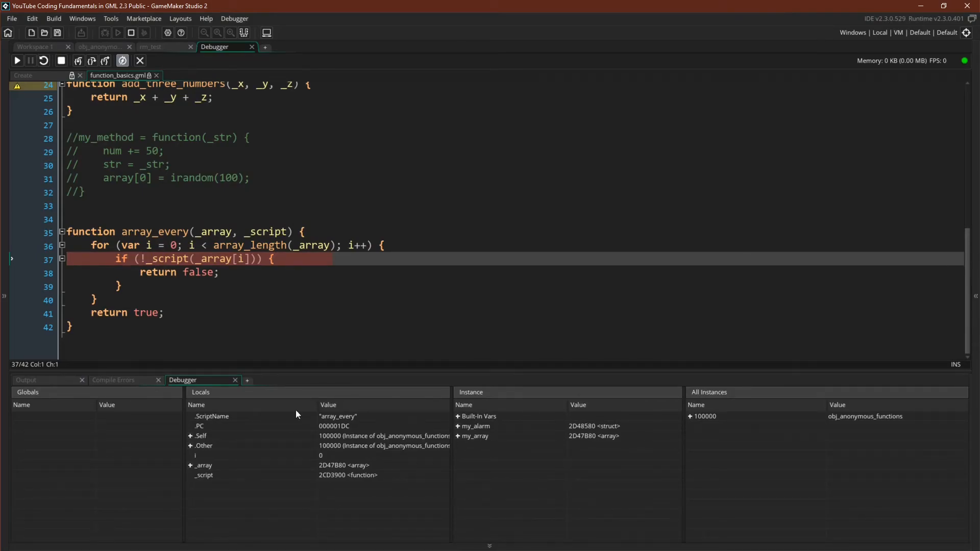
click(191, 465)
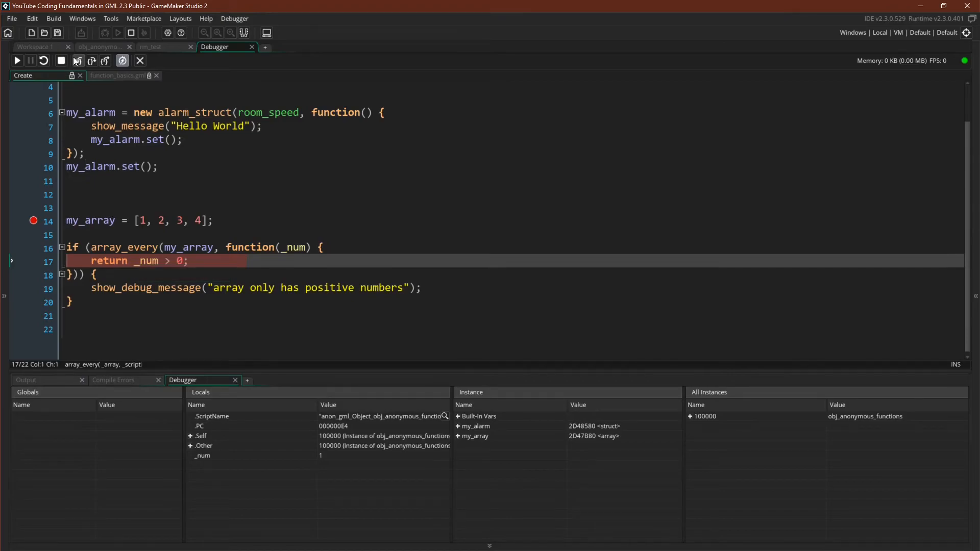
Step through the remaining elements' checks until the 'array only has positive numbers' message line
click(77, 60)
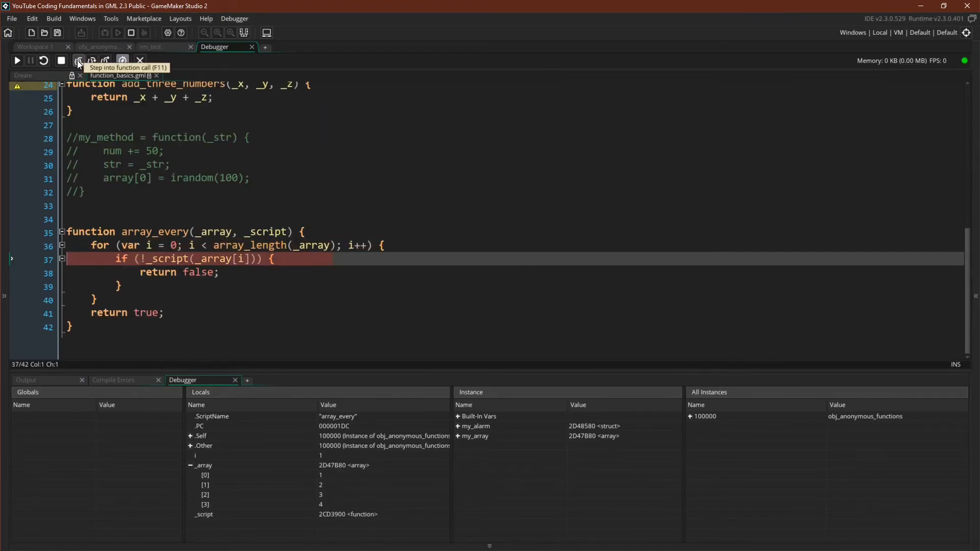
click(78, 60)
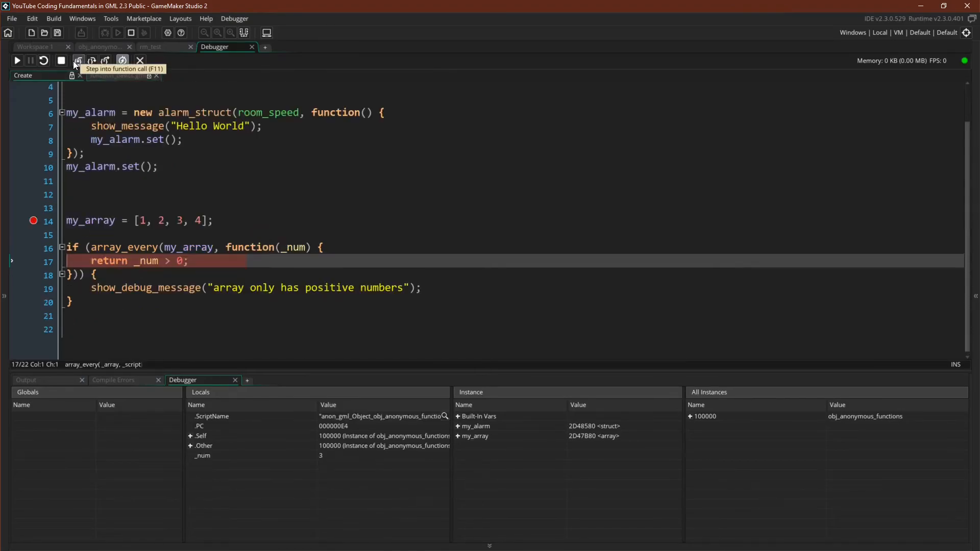
click(78, 60)
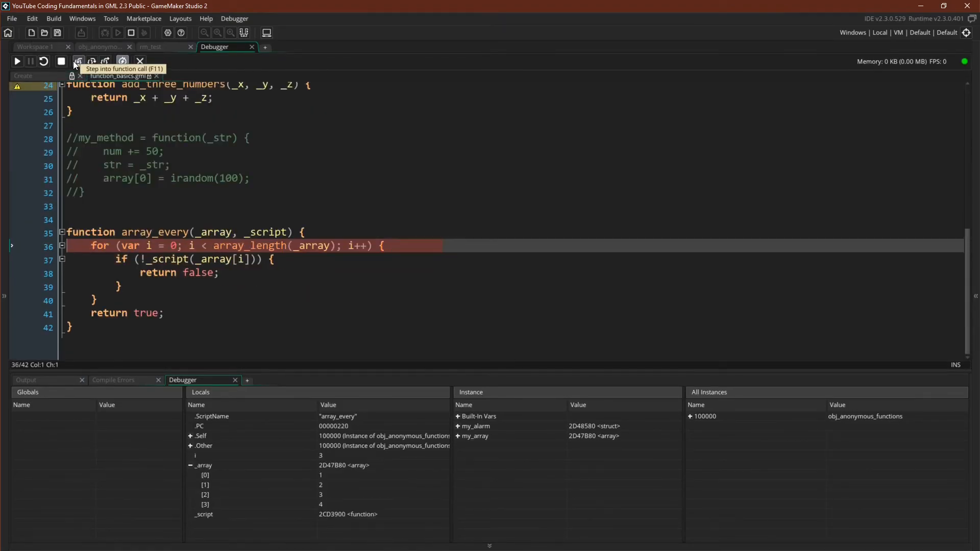
click(78, 60)
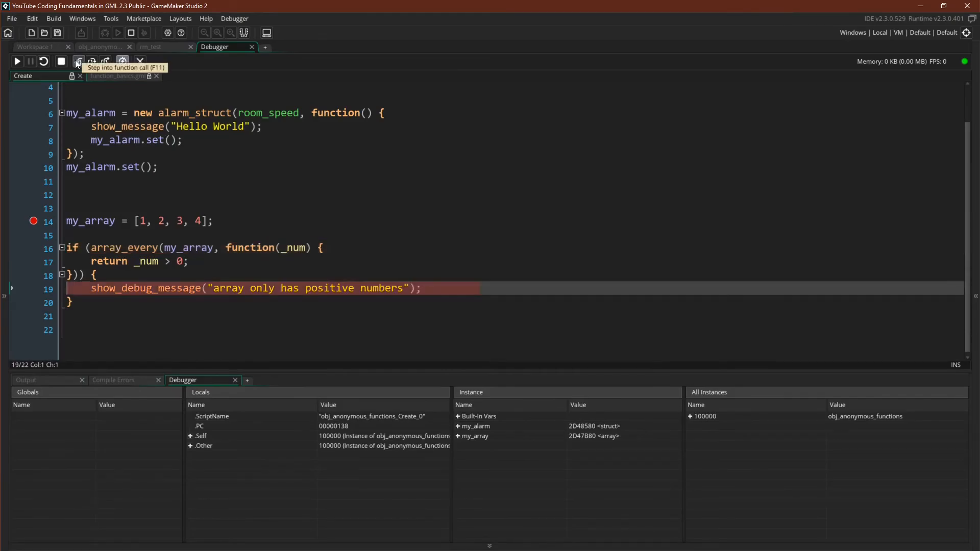
Continue the game and dismiss the Hello World alarm messages as they appear
click(77, 60)
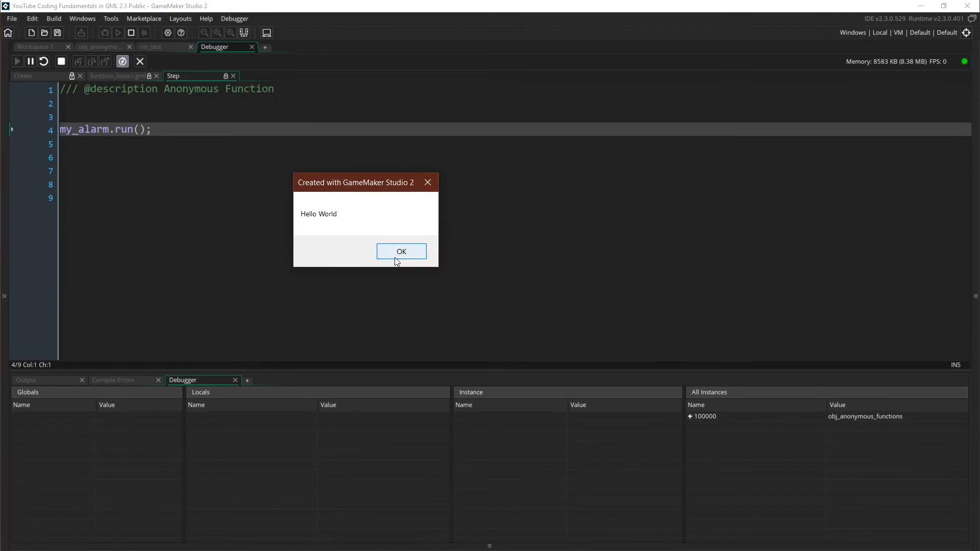
click(400, 251)
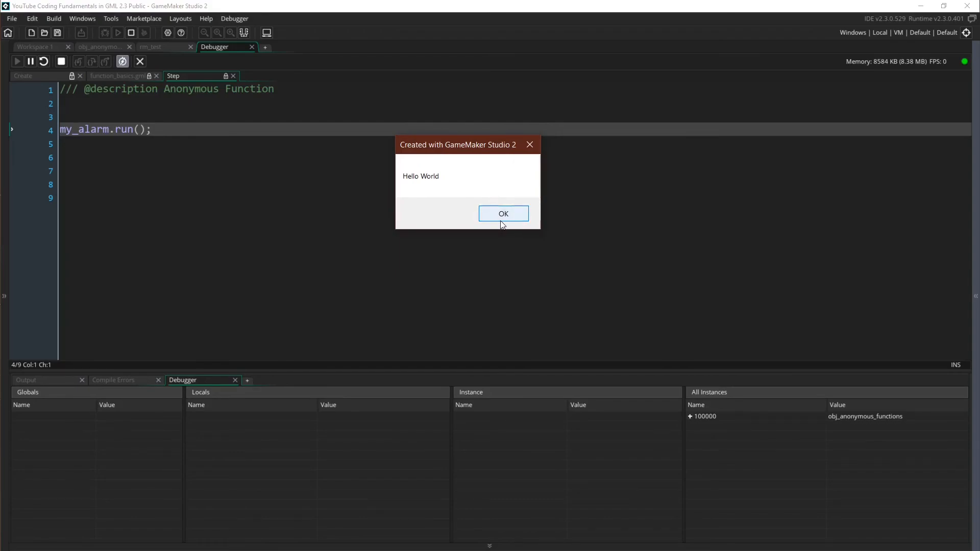
click(503, 213)
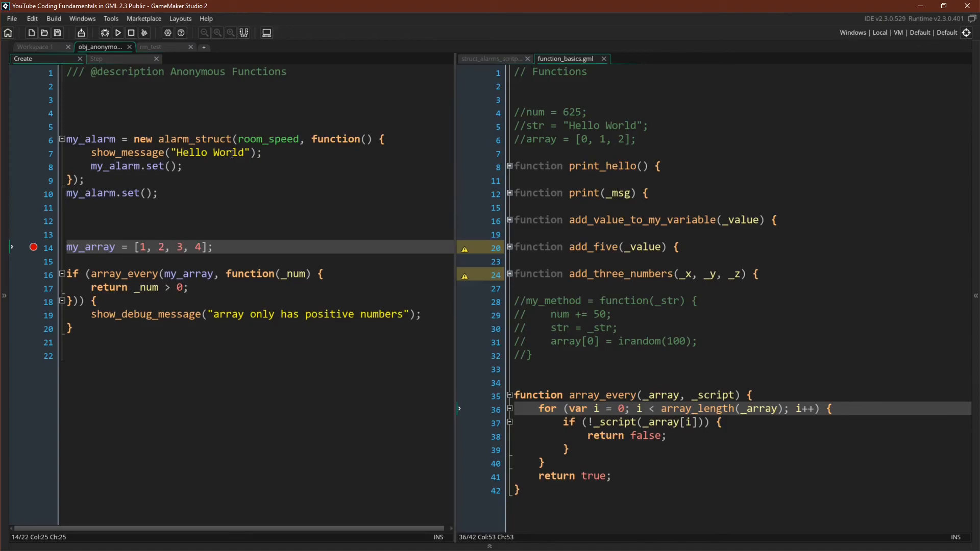
mouse_move(165, 104)
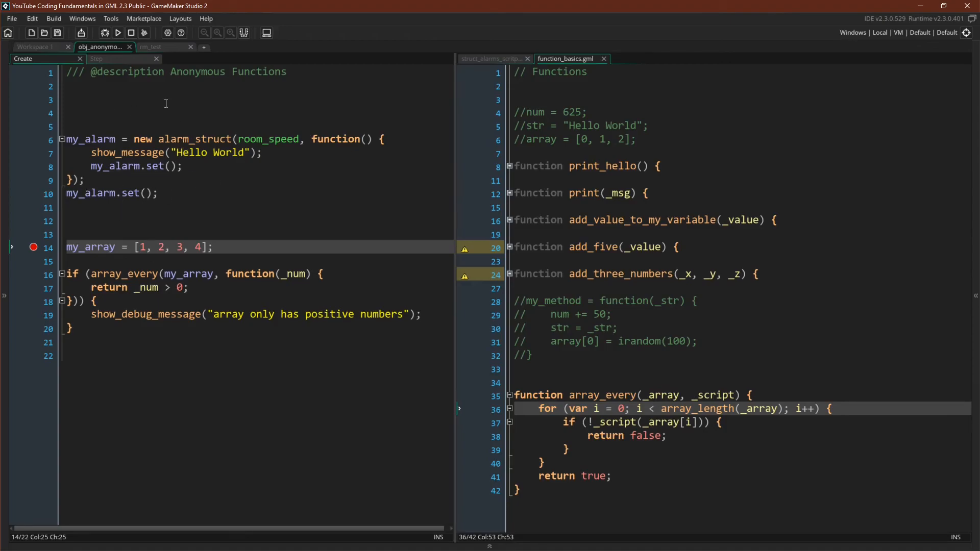